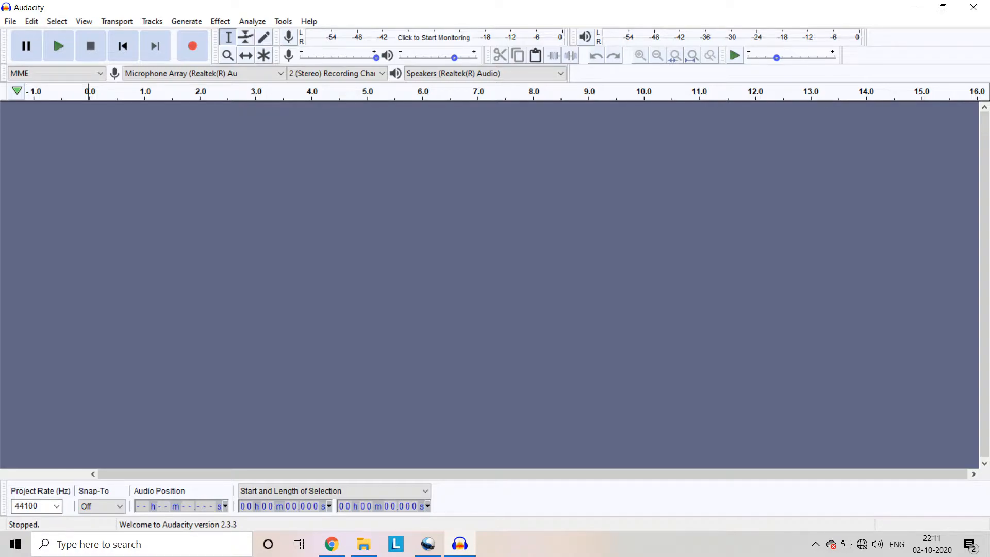
# Record briefly so a stereo audio track appears in the project.
pyautogui.click(194, 45)
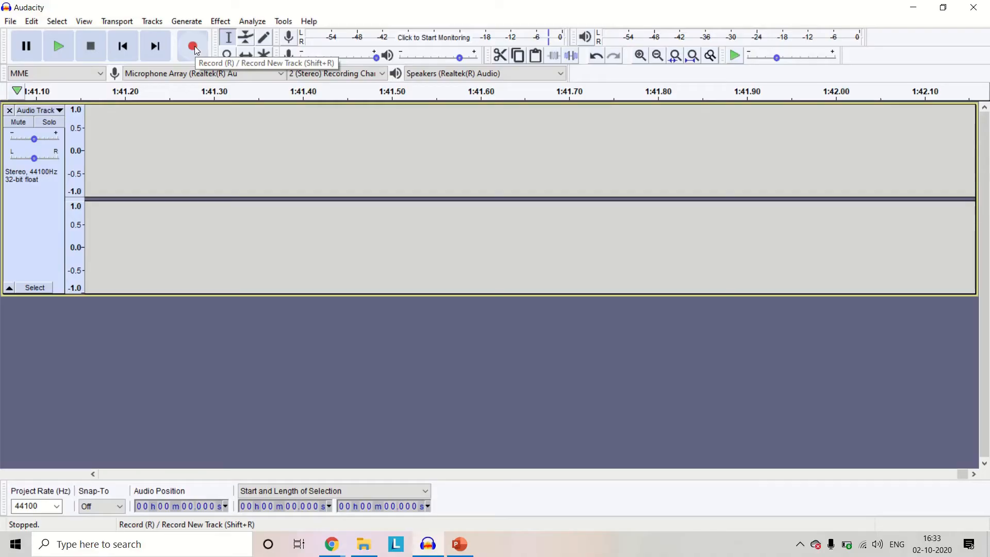
# Record the DC motor sound and stop, leaving a 0.276 s peak-to-peak period selected.
pyautogui.click(193, 45)
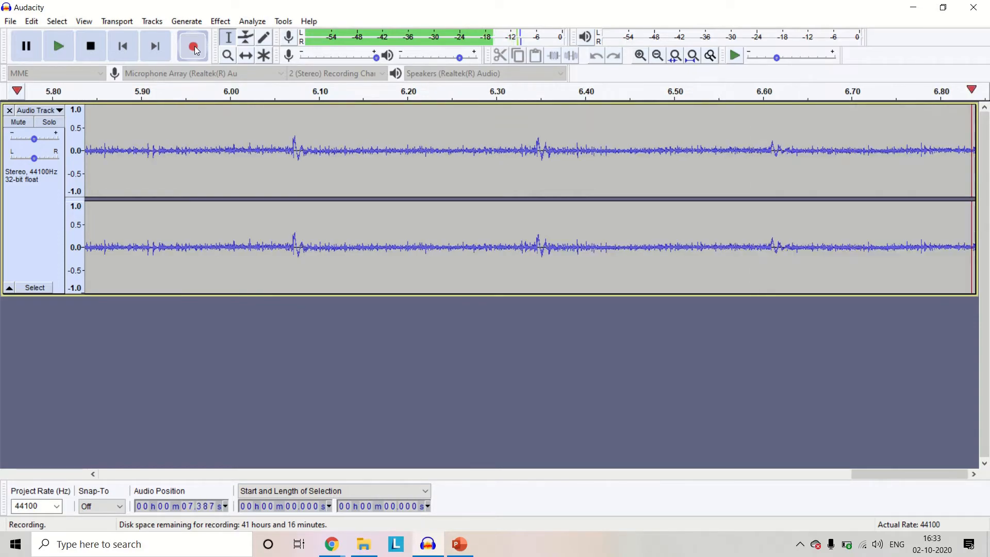
pyautogui.click(90, 46)
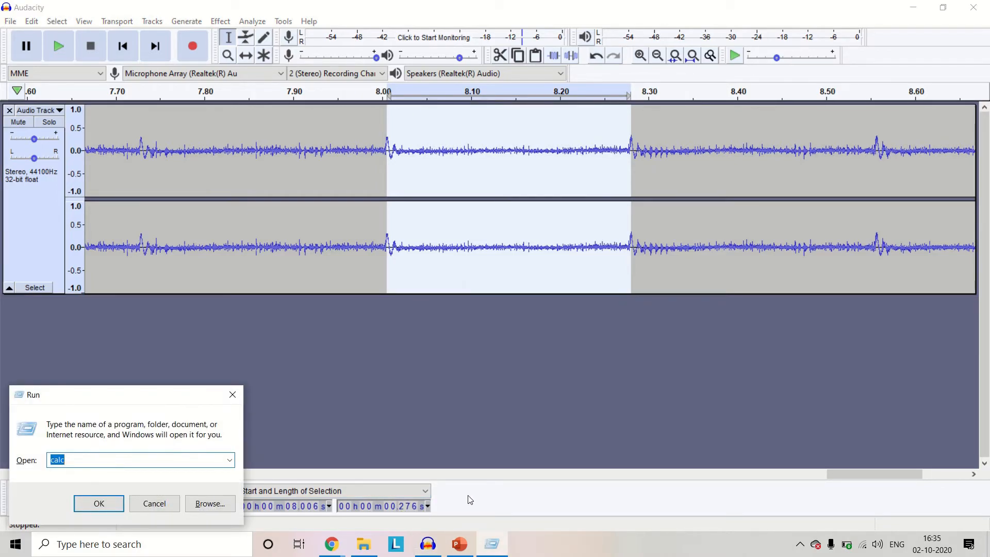
# Launch Calculator to compute 60 ÷ 0.276 ≈ 217.39 RPM.
pyautogui.click(99, 503)
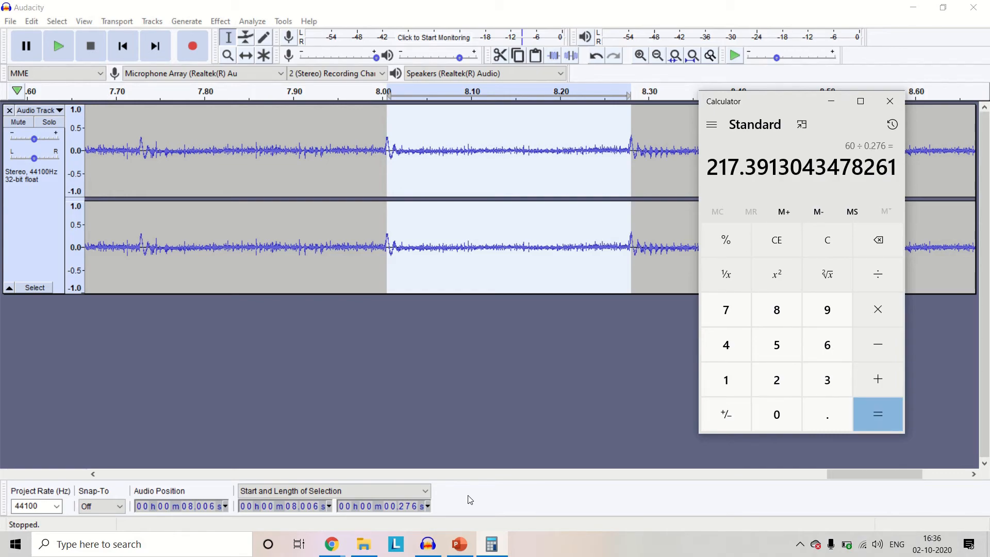
pyautogui.moveTo(722, 396)
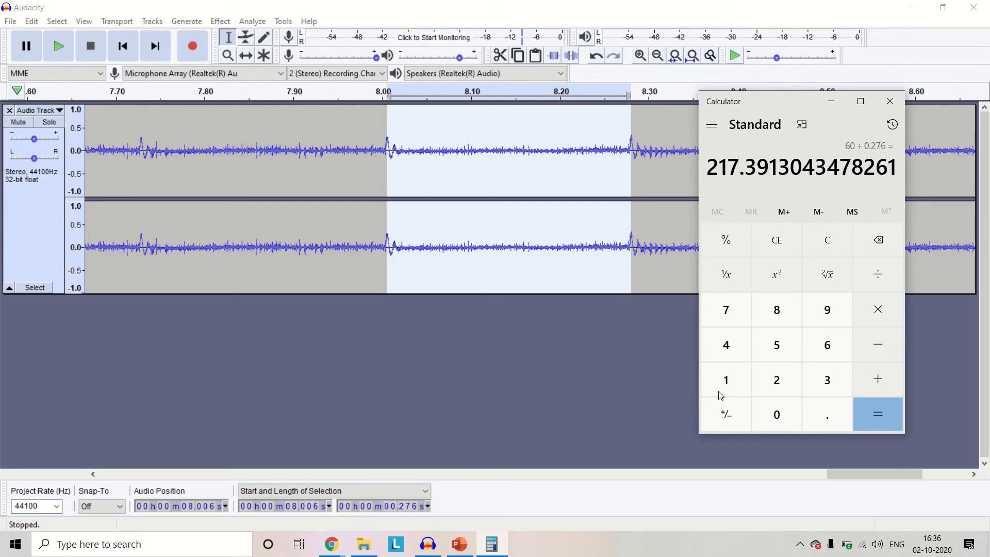
pyautogui.moveTo(890, 101)
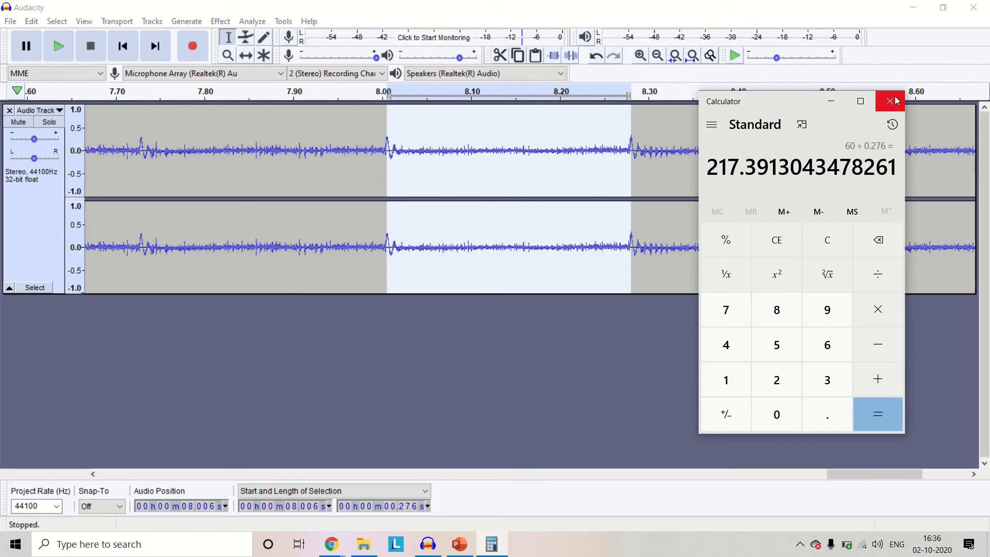